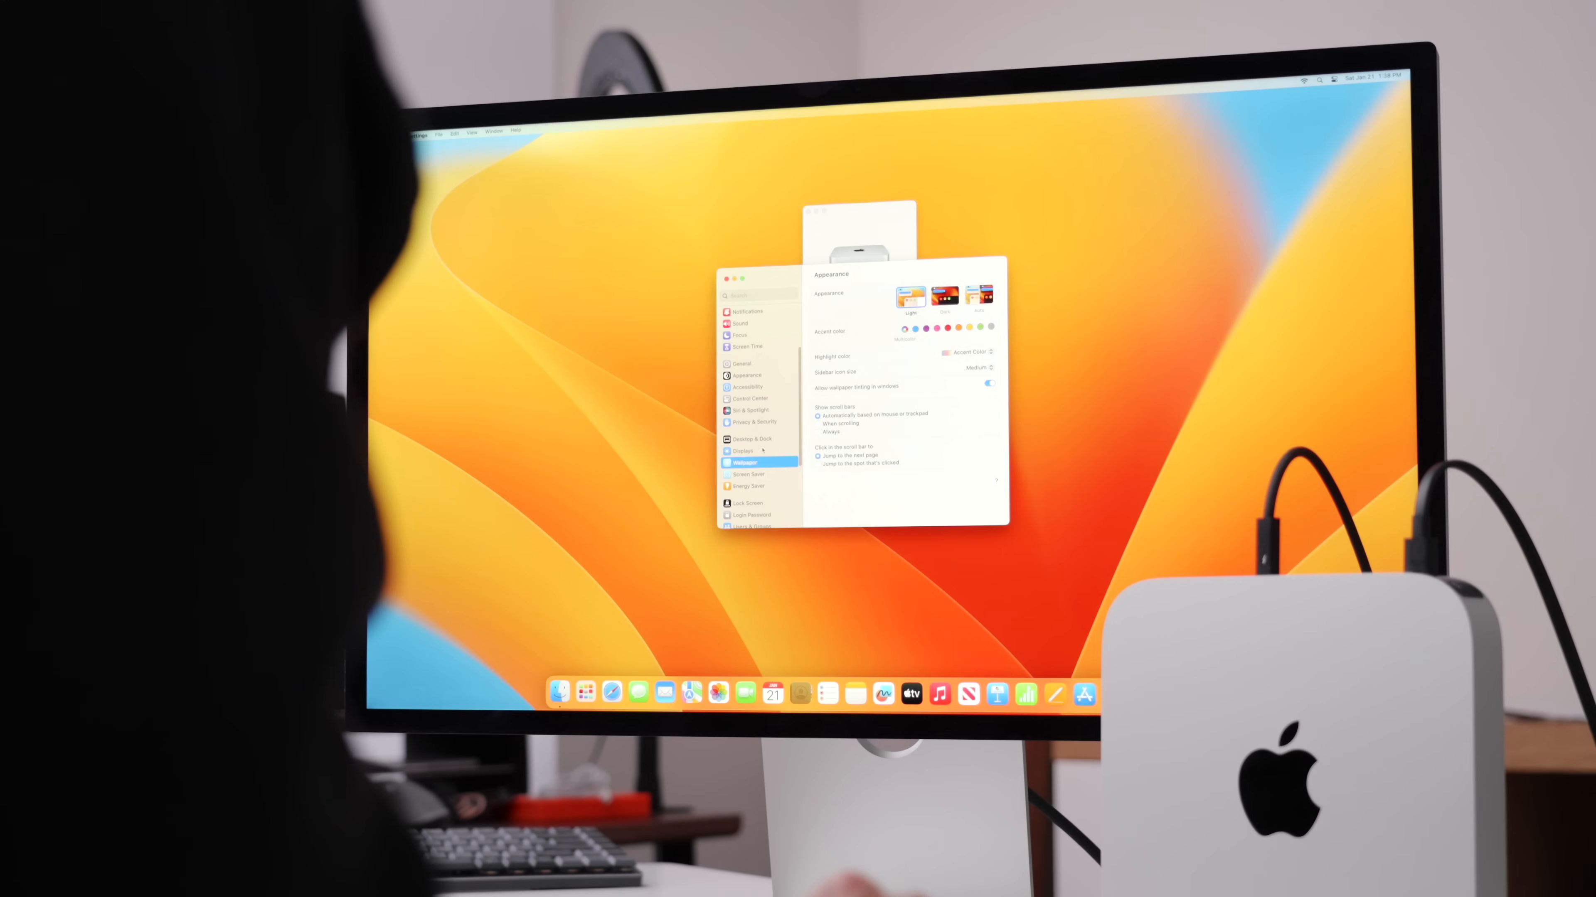
- Replace the orange Ventura desktop wallpaper with the dark teal-and-green panelled design
click(744, 462)
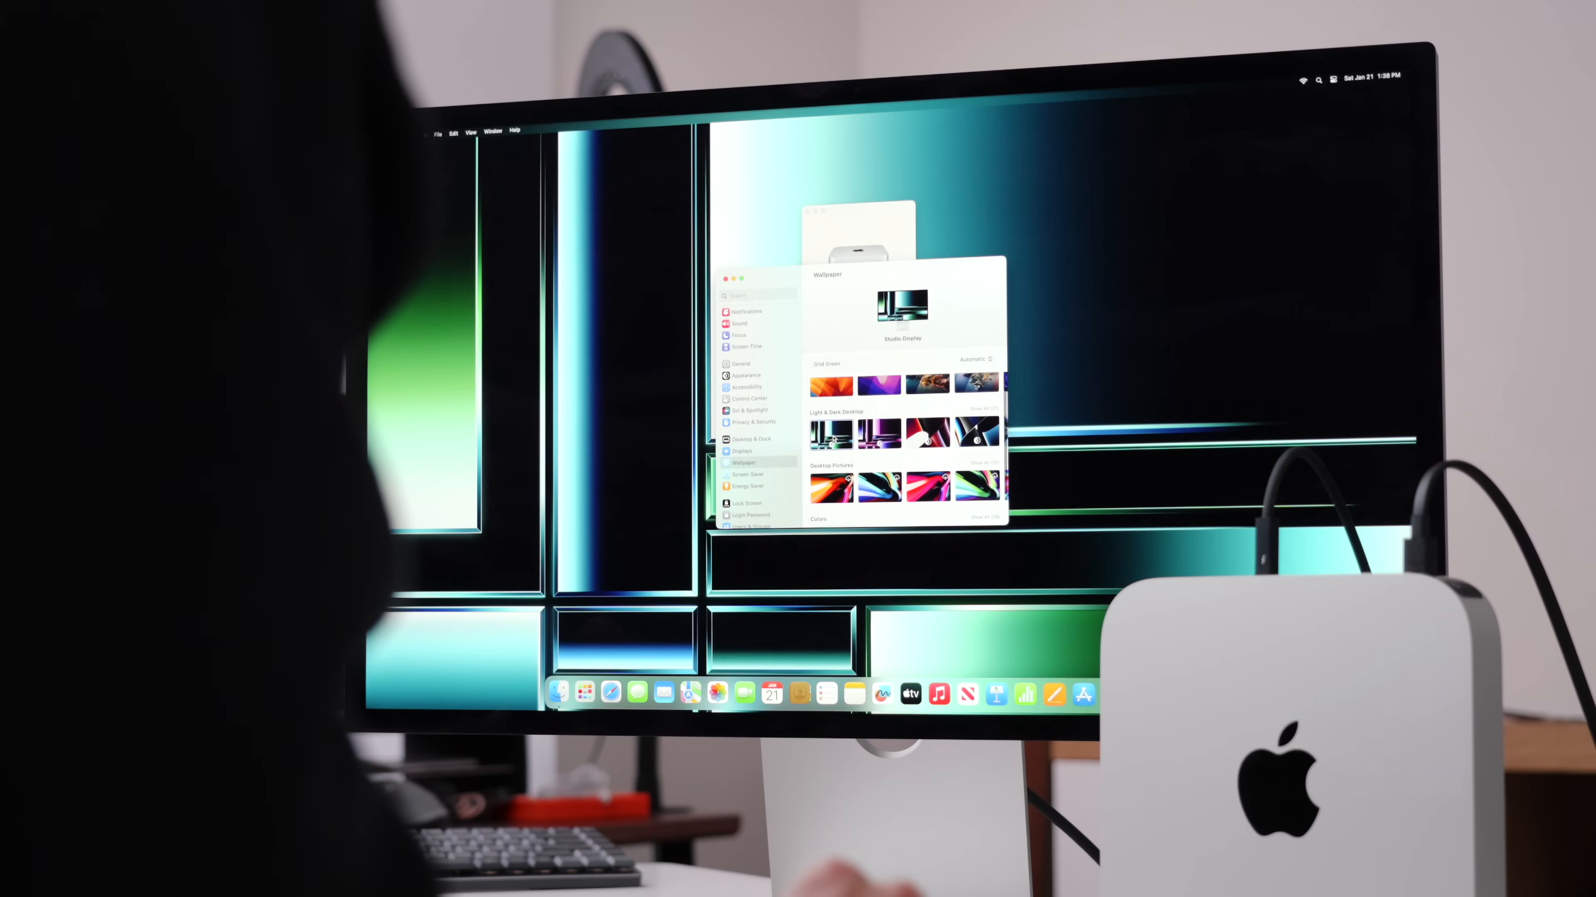